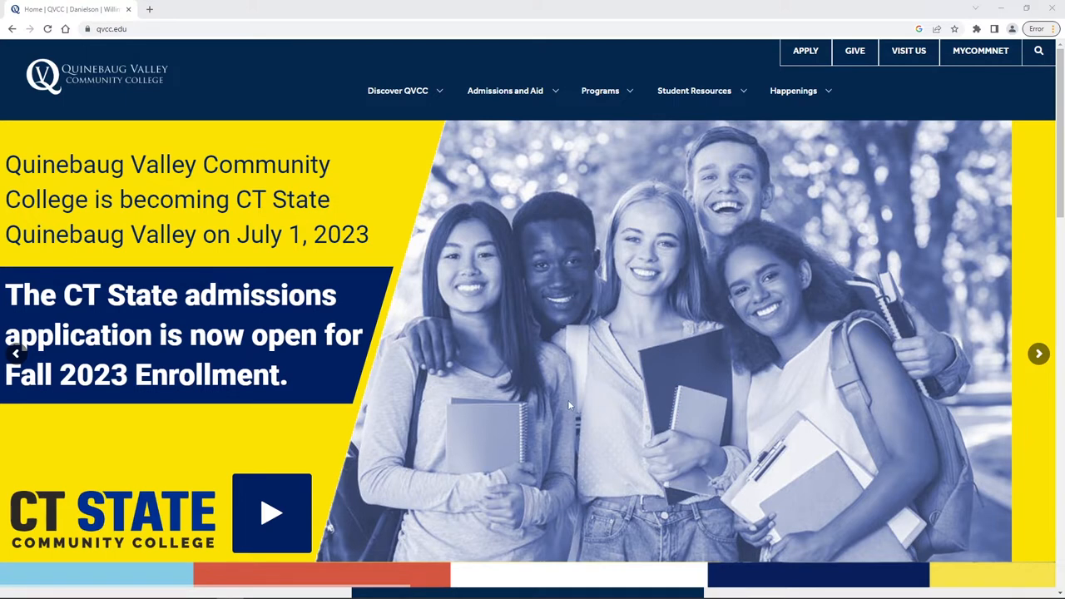
# Open the Student Resources dropdown in the QVCC homepage navigation.
pyautogui.click(694, 91)
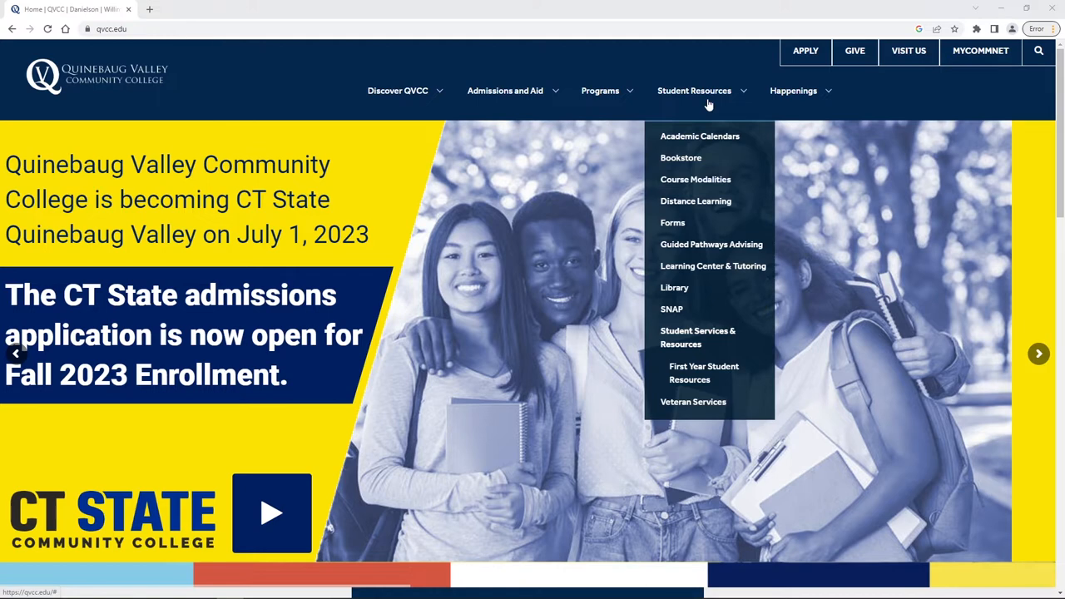
pyautogui.moveTo(674, 287)
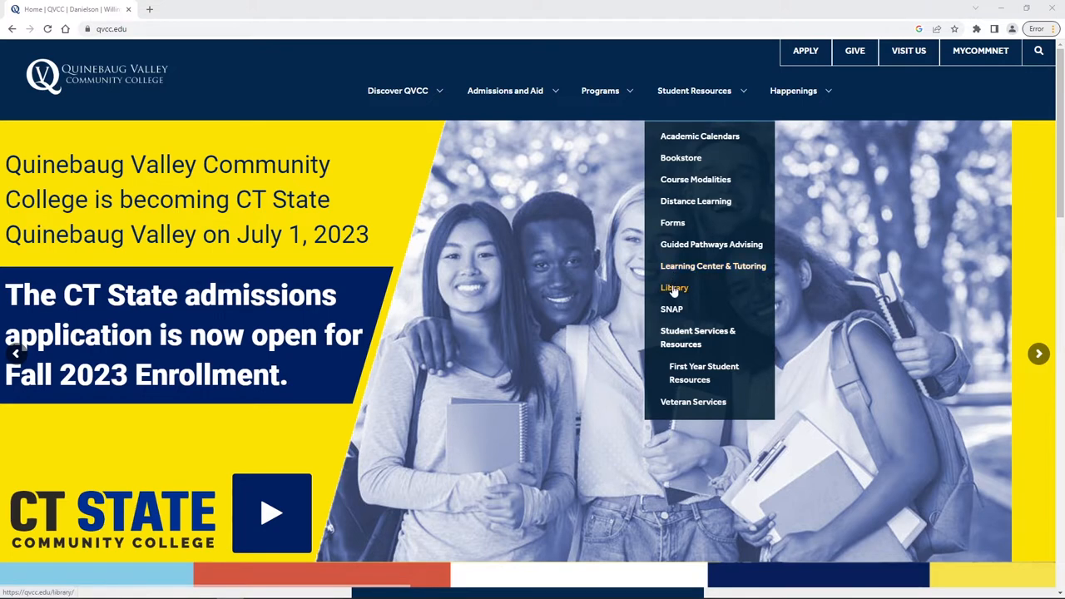
# Go to the QVCC Library page and scroll down to its Find Articles links.
pyautogui.click(674, 287)
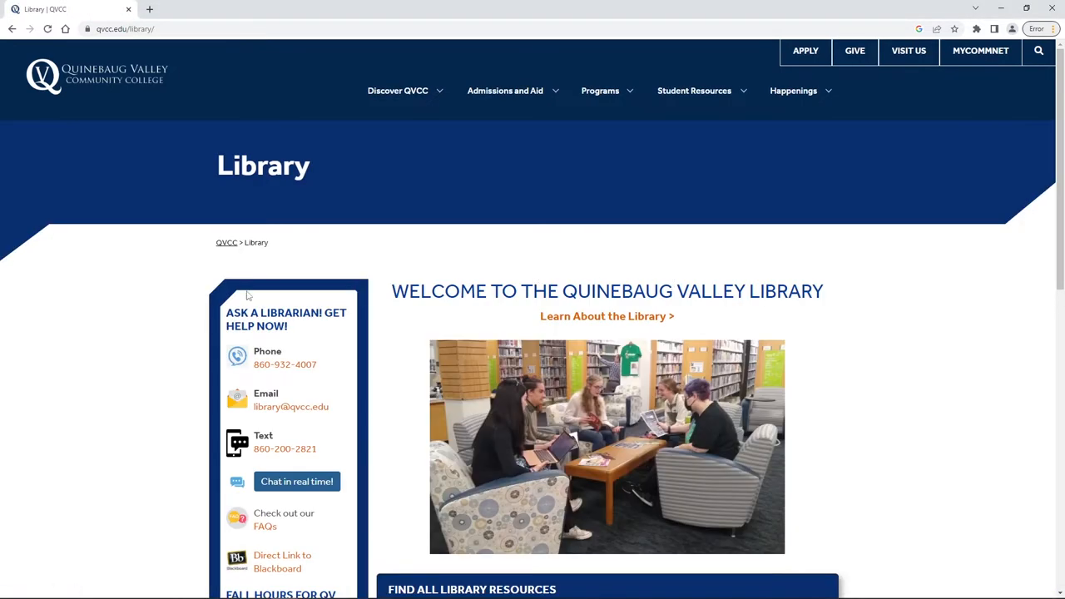
pyautogui.scroll(-3)
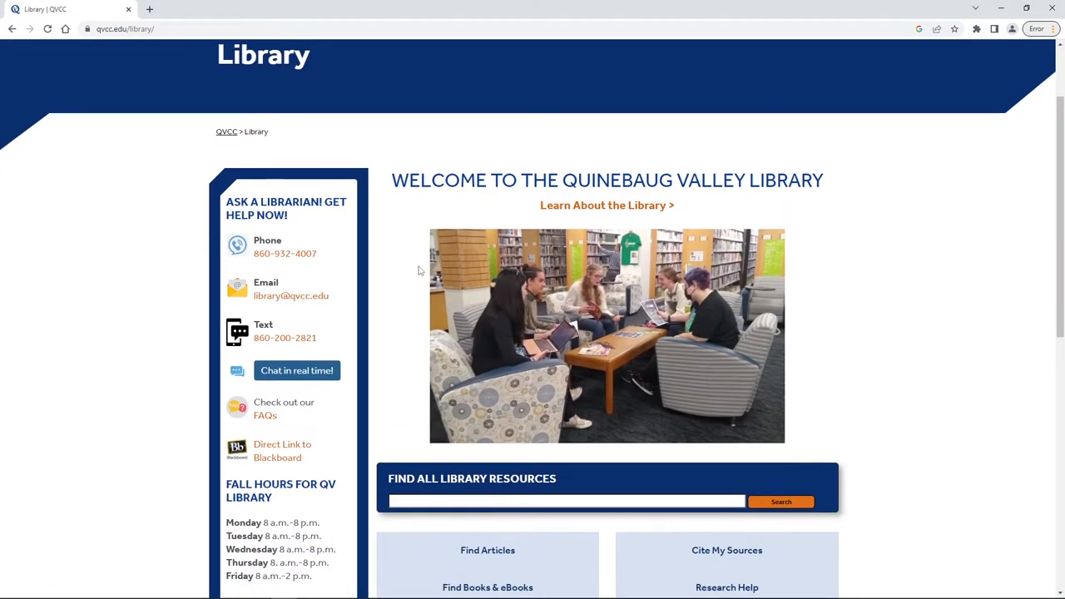
pyautogui.moveTo(395, 279)
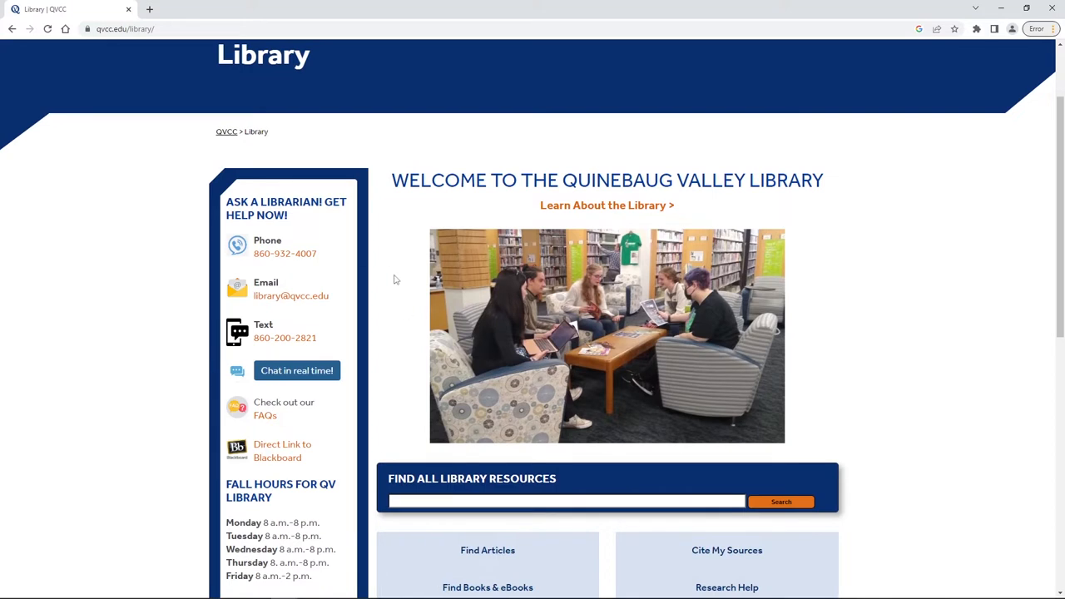
pyautogui.scroll(-3)
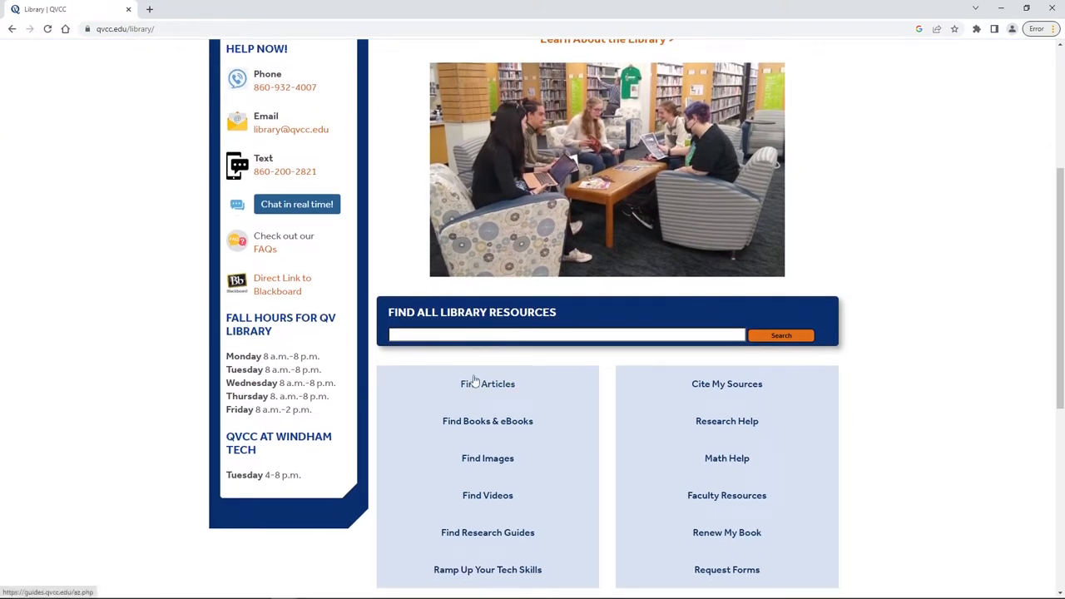
pyautogui.moveTo(473, 383)
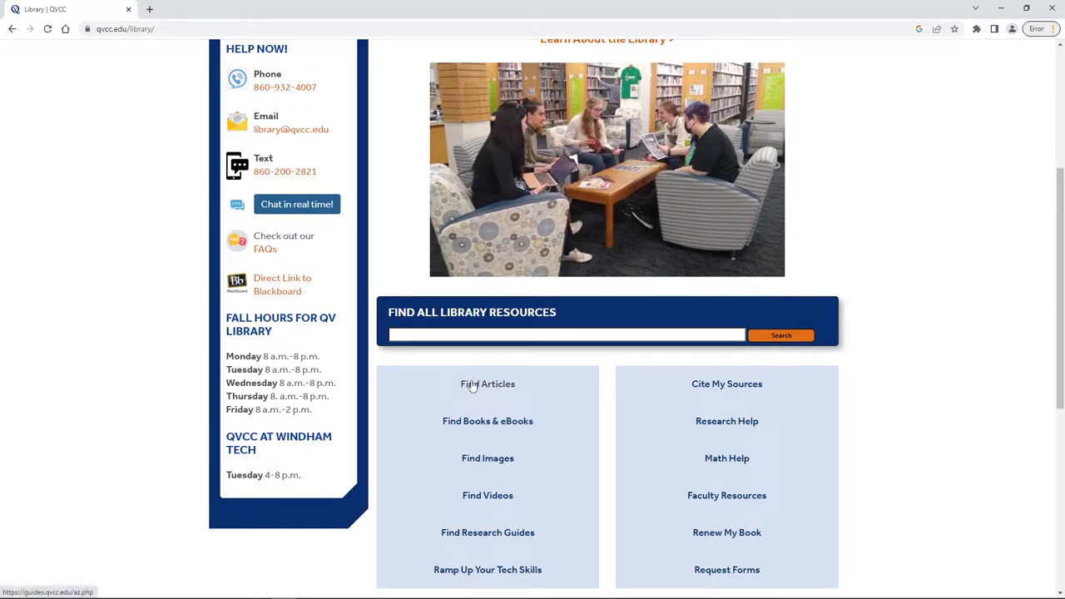
# Open the A-Z Databases list via Find Articles and filter it to letter N.
pyautogui.click(487, 384)
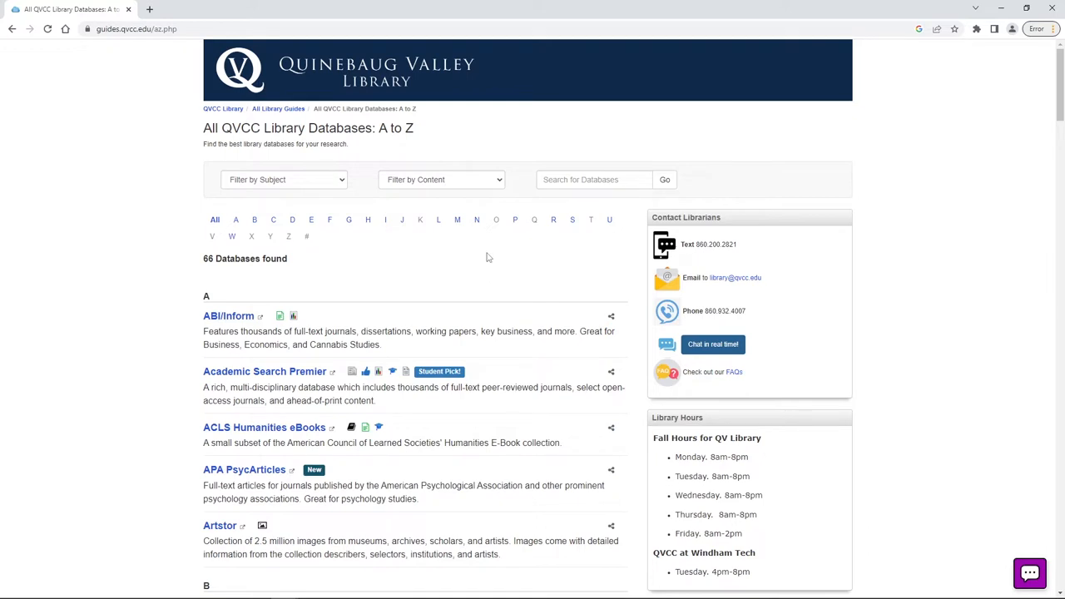
pyautogui.moveTo(479, 223)
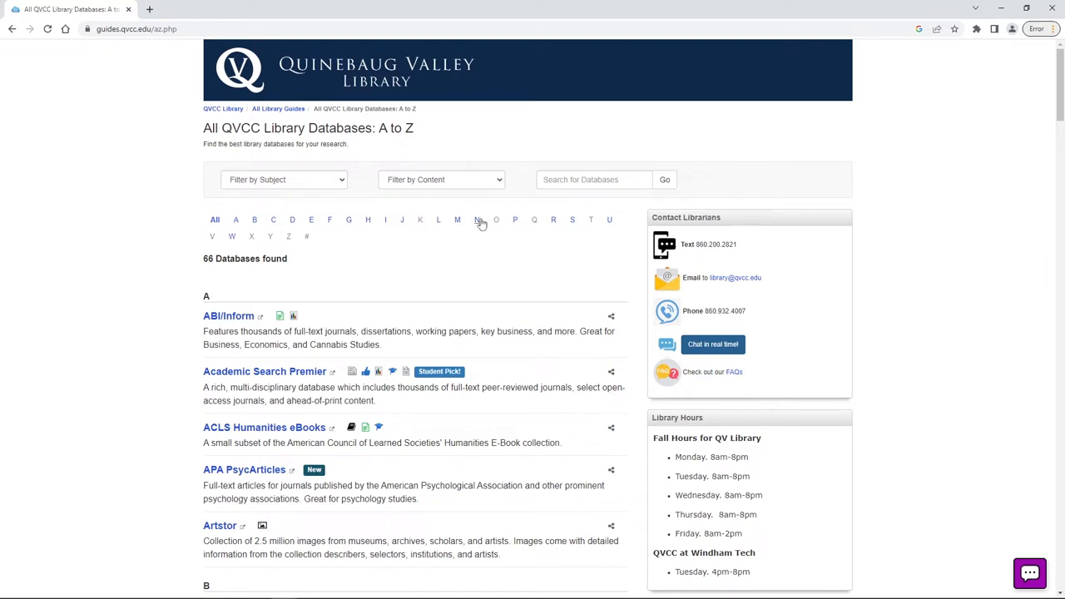
pyautogui.click(476, 220)
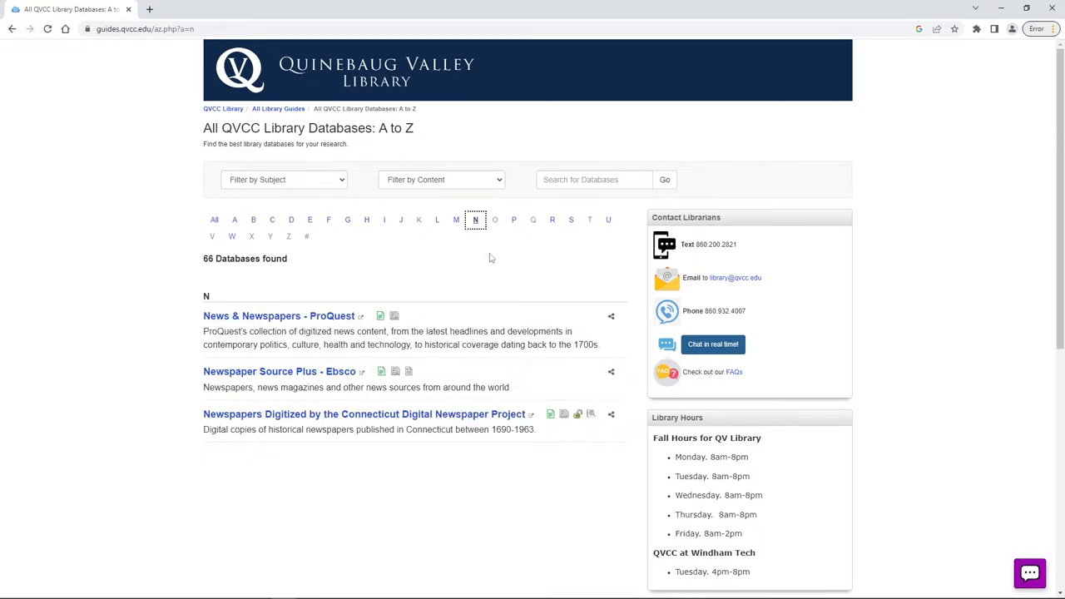
pyautogui.moveTo(498, 278)
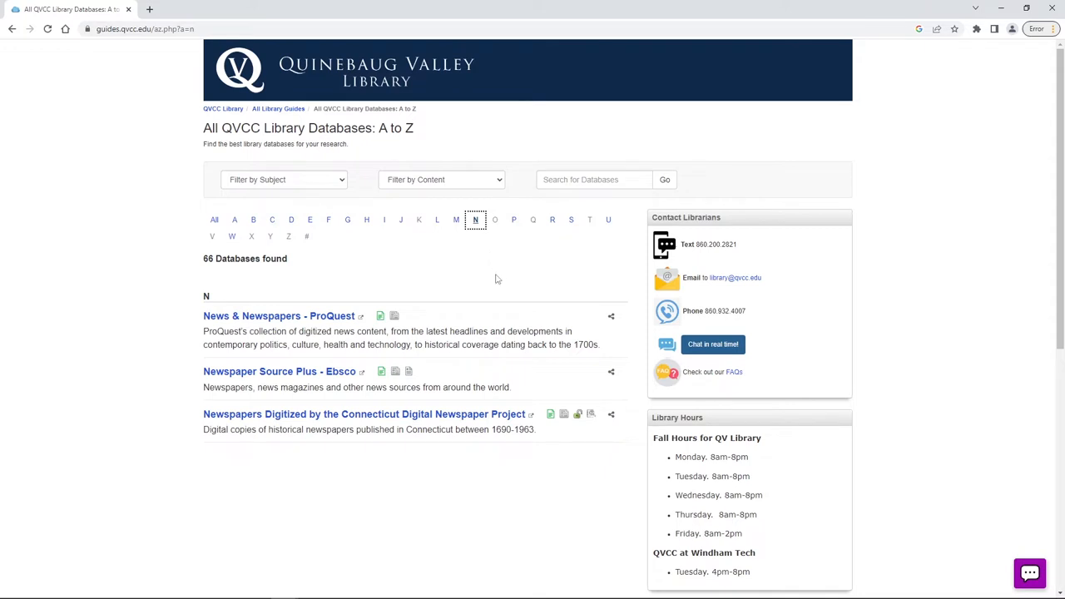
pyautogui.moveTo(299, 321)
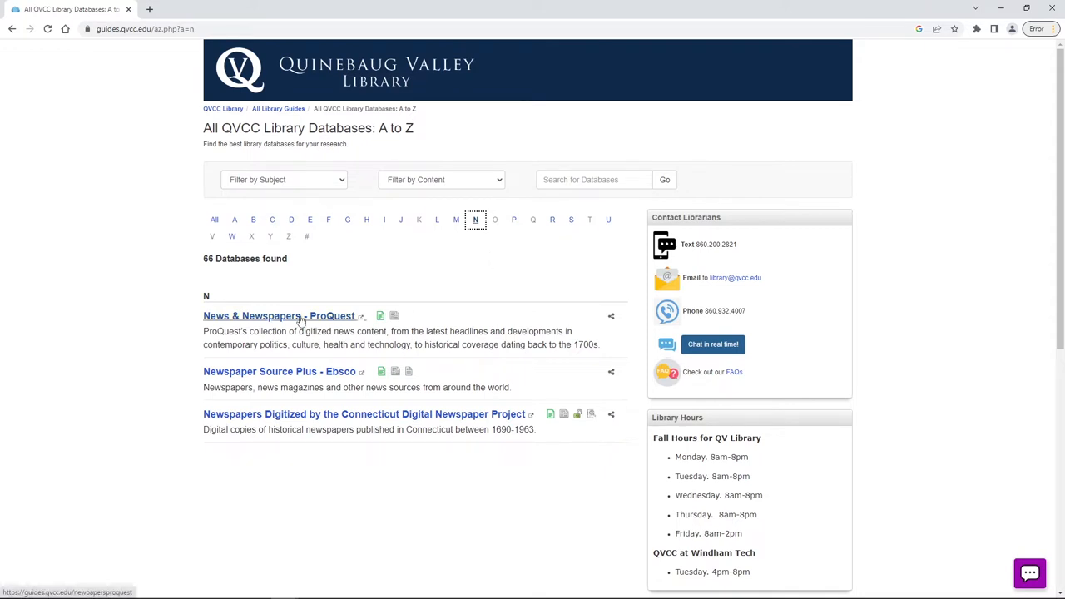
# Open News & Newspapers - ProQuest and type 'ukr' into the basic search box.
pyautogui.click(278, 315)
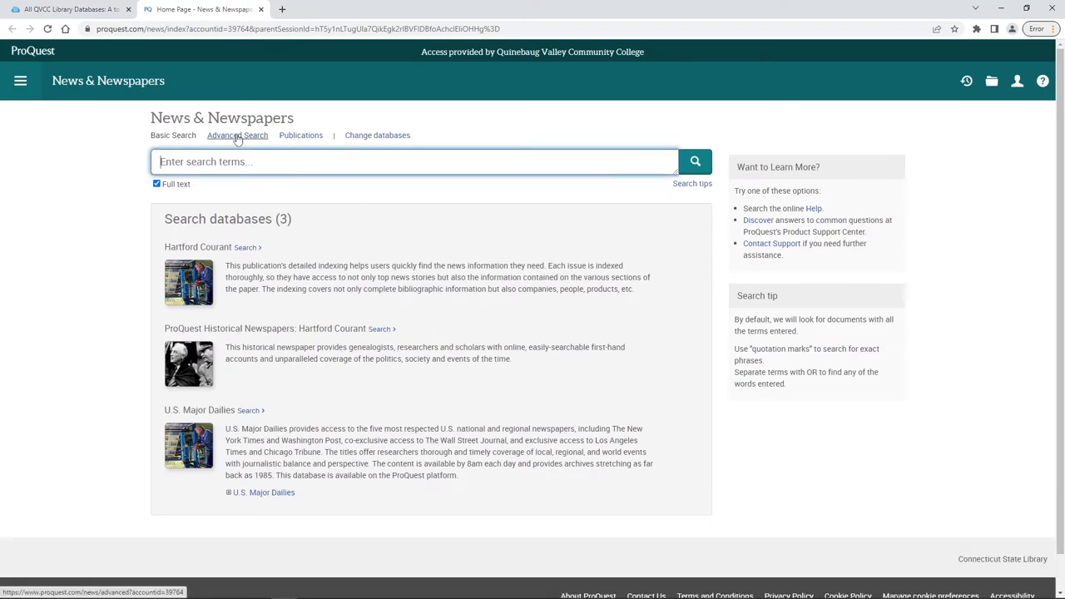
pyautogui.moveTo(300, 135)
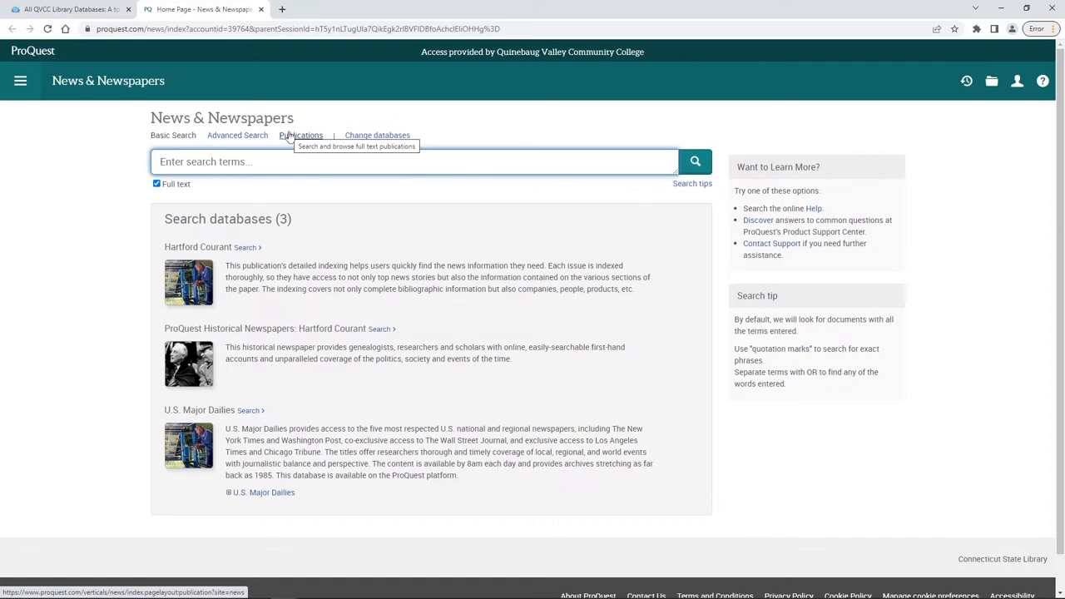
pyautogui.moveTo(310, 197)
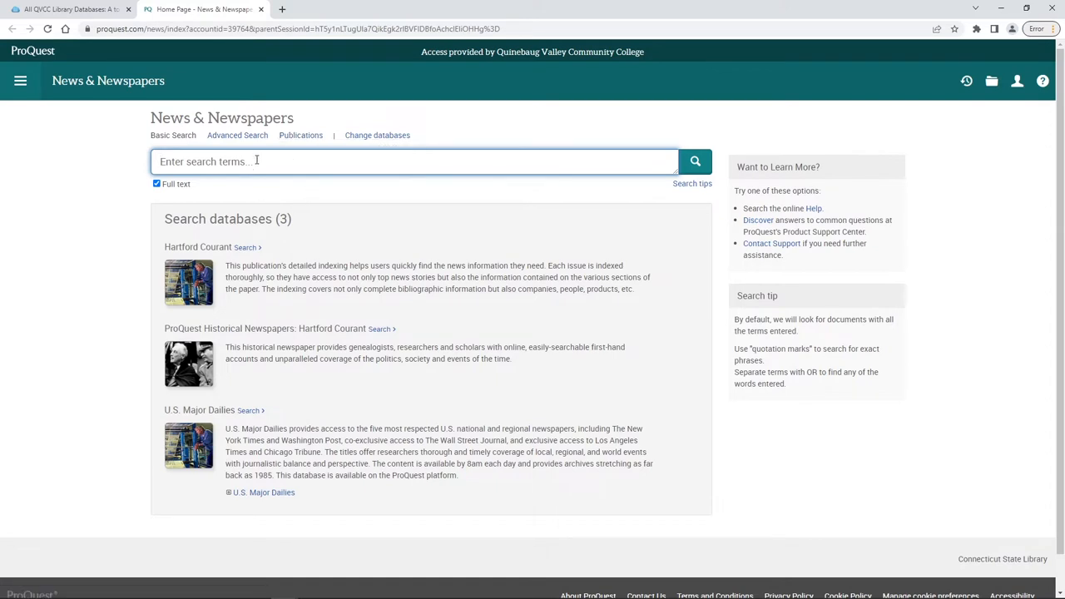
pyautogui.write('ukr')
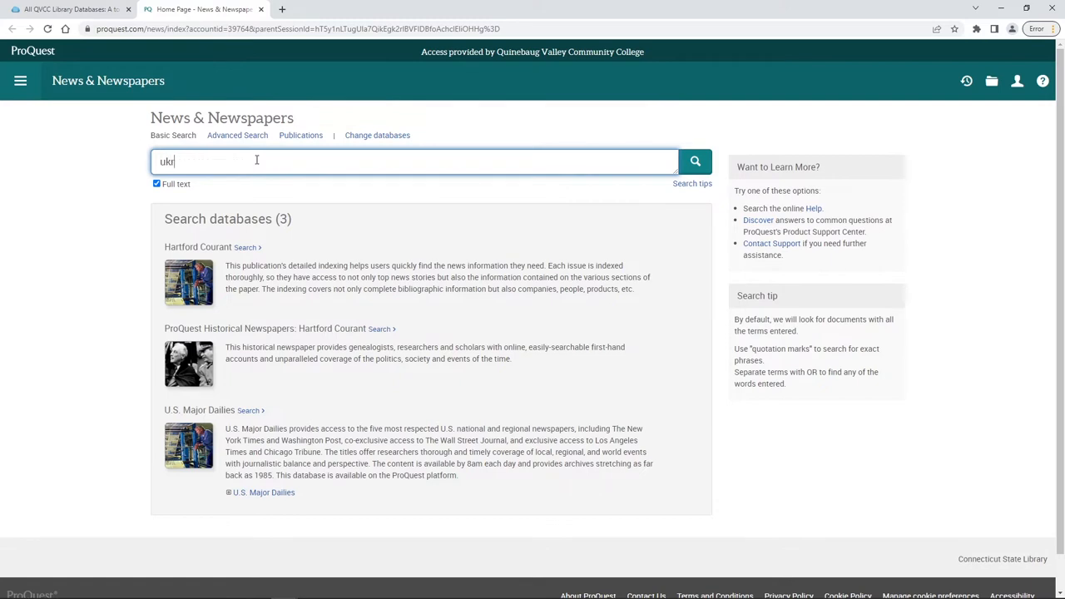
# Run the 'ukraine' search and scroll to the Publication date filter.
pyautogui.click(694, 161)
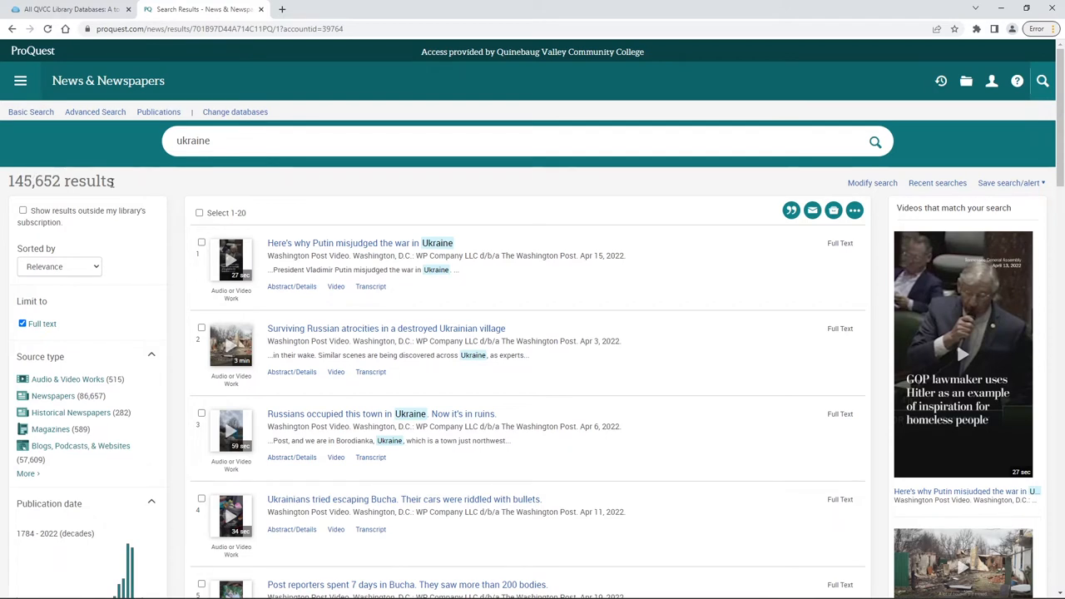
pyautogui.moveTo(143, 198)
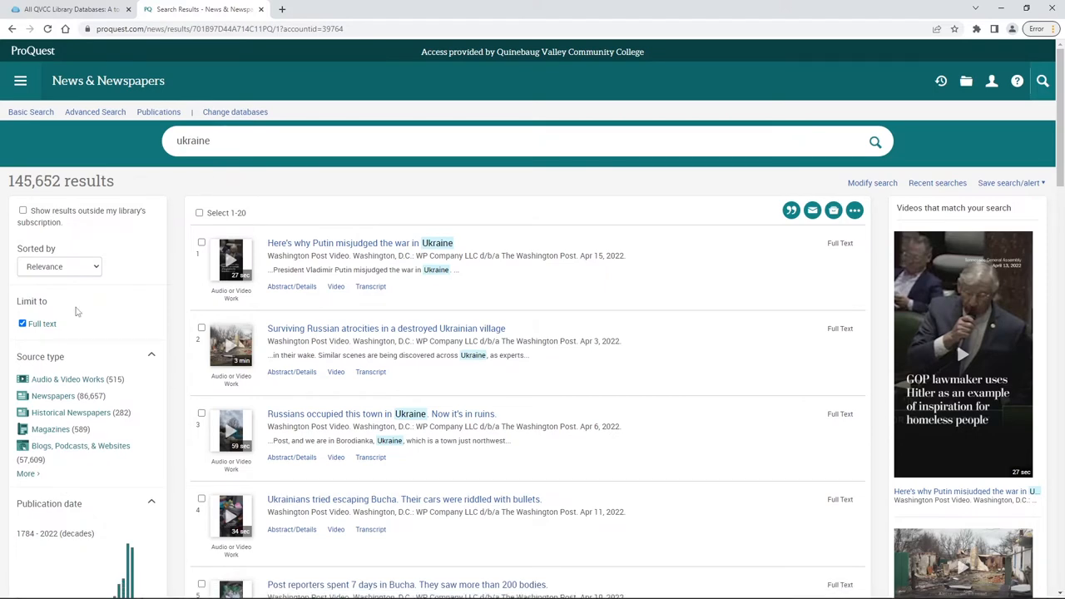
pyautogui.moveTo(131, 206)
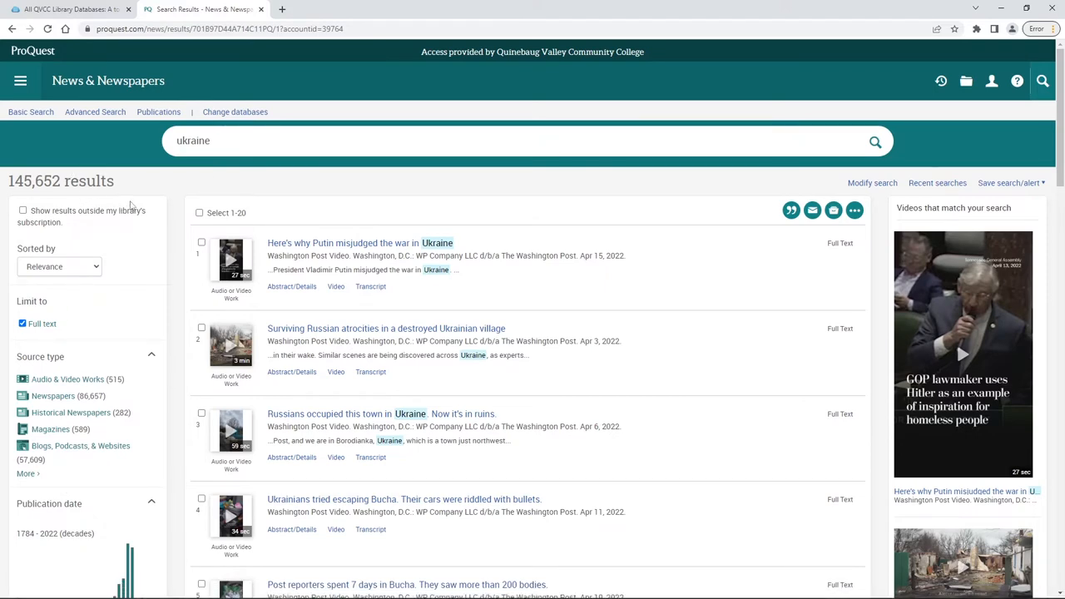
pyautogui.scroll(-3)
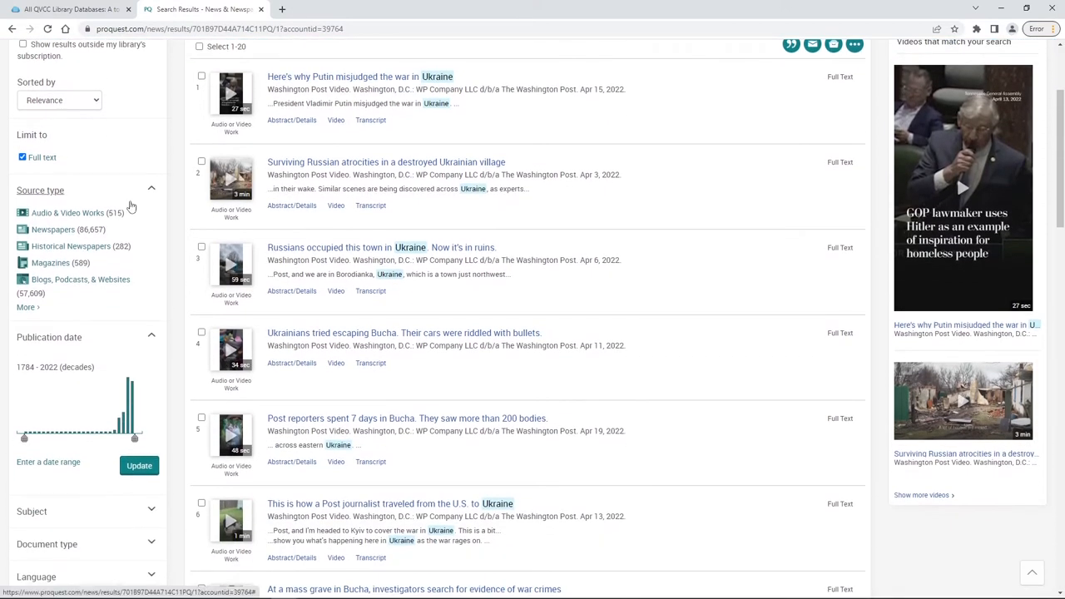
pyautogui.scroll(-3)
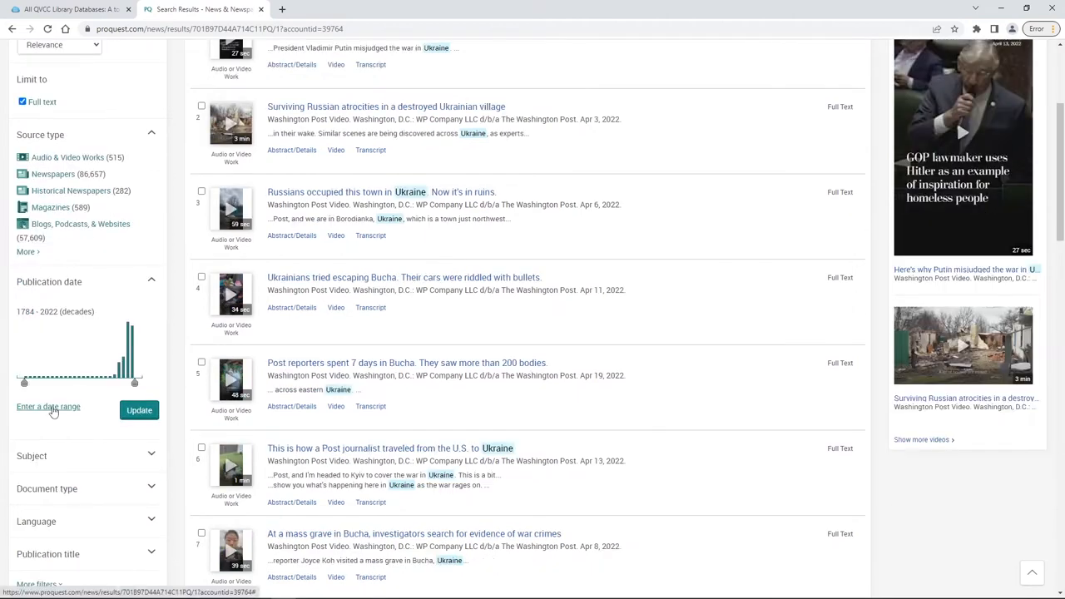
pyautogui.moveTo(48, 407)
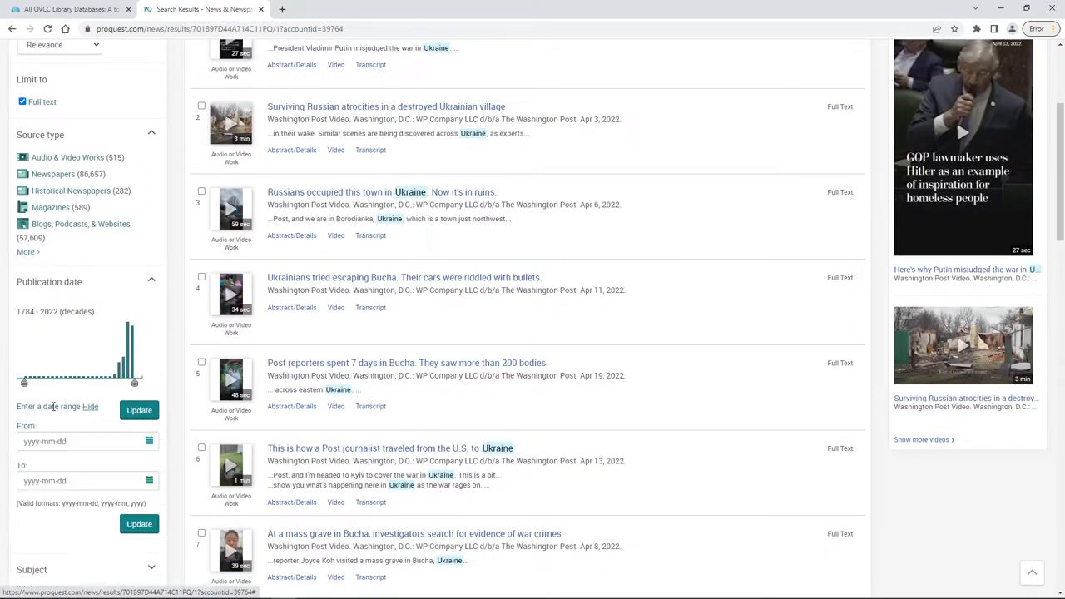
# Pick 2022-02-24 as the start date in the calendar and apply the date range.
pyautogui.click(83, 441)
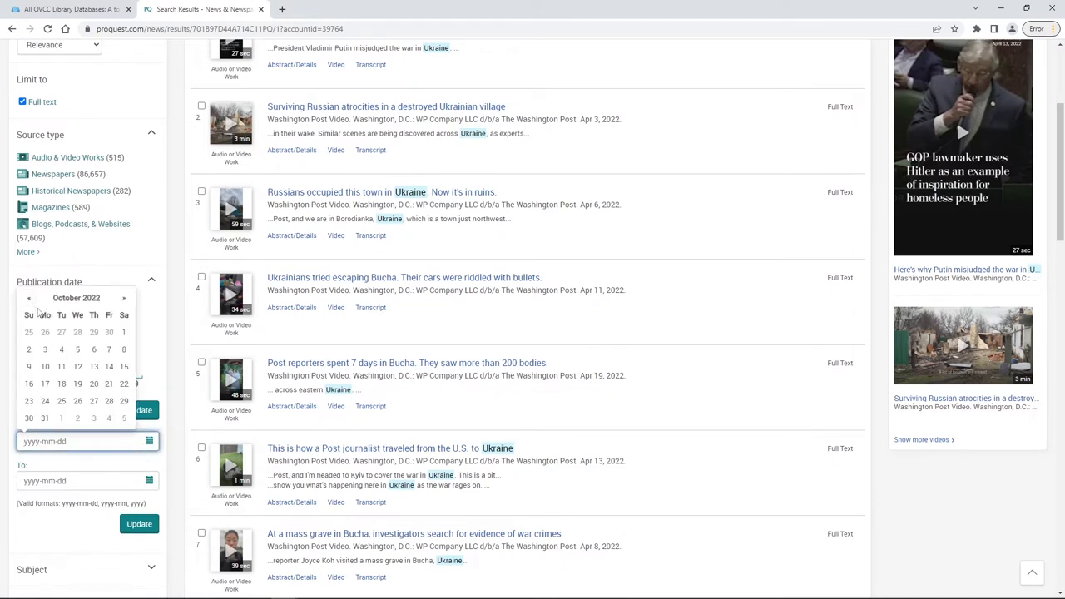
pyautogui.click(29, 298)
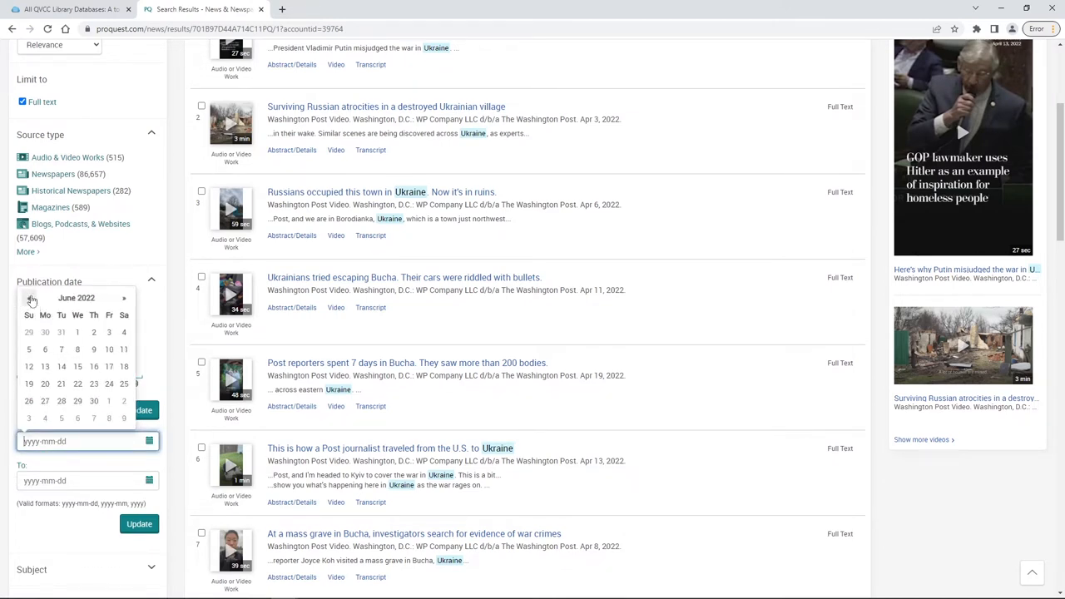
pyautogui.click(31, 298)
pyautogui.write('2022-02-24')
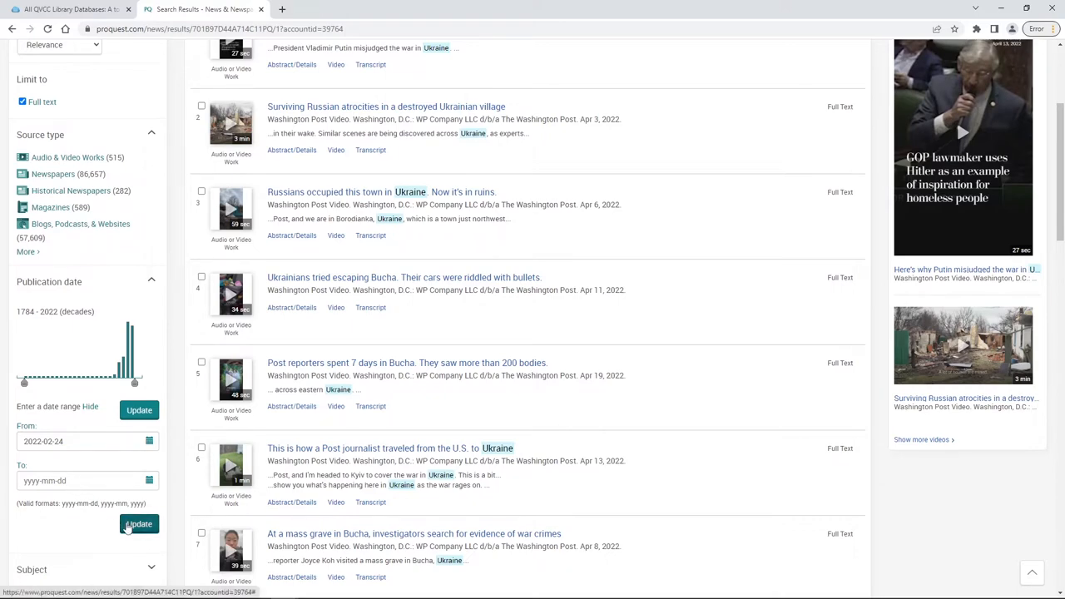
pyautogui.click(139, 524)
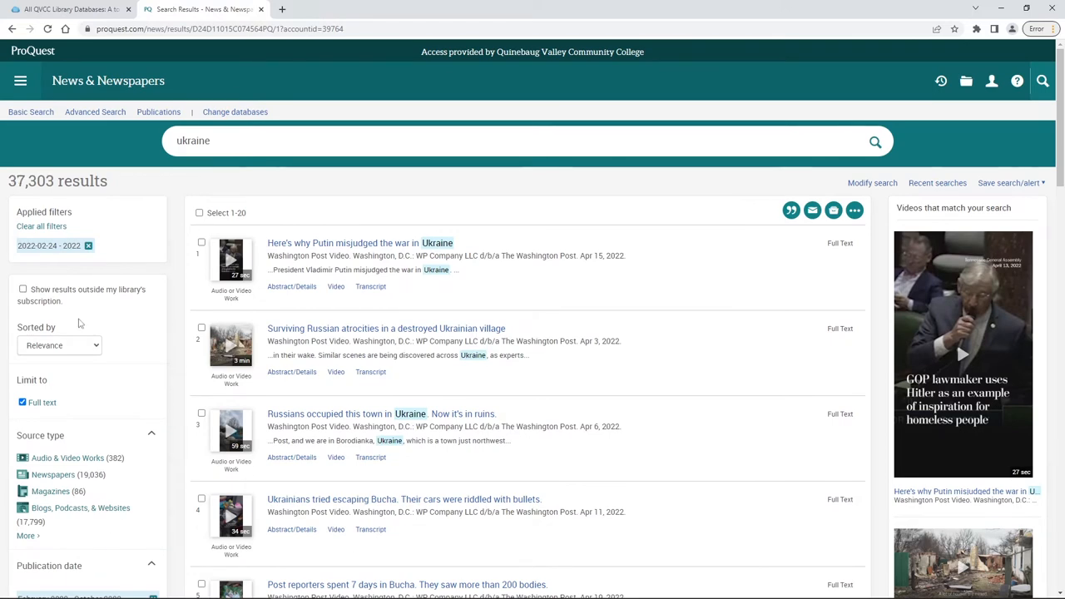
pyautogui.moveTo(54, 474)
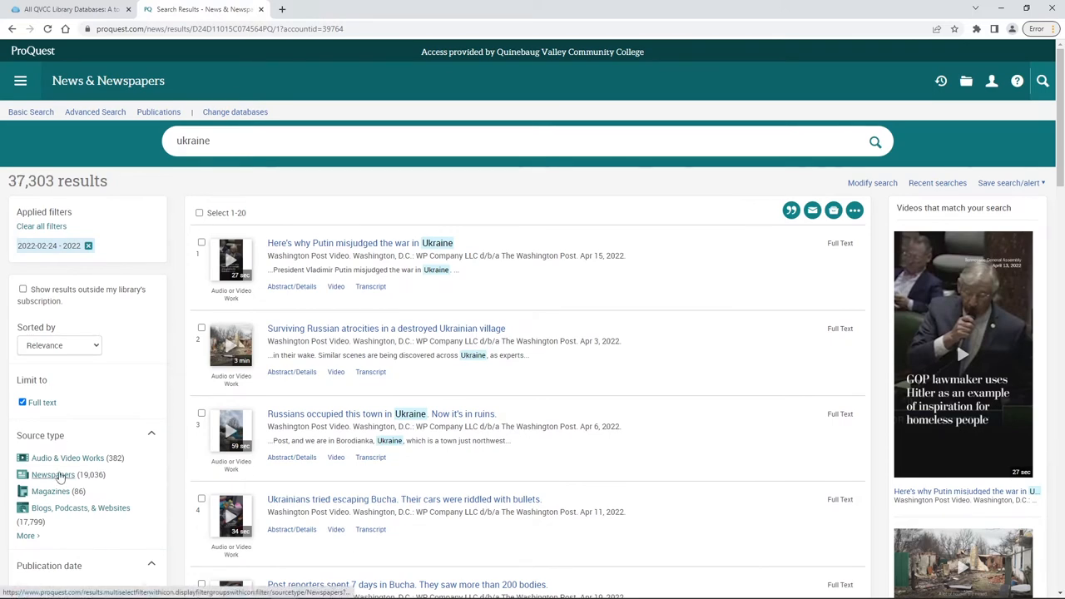
# Filter results to the Newspapers source type and scroll through the results.
pyautogui.click(53, 474)
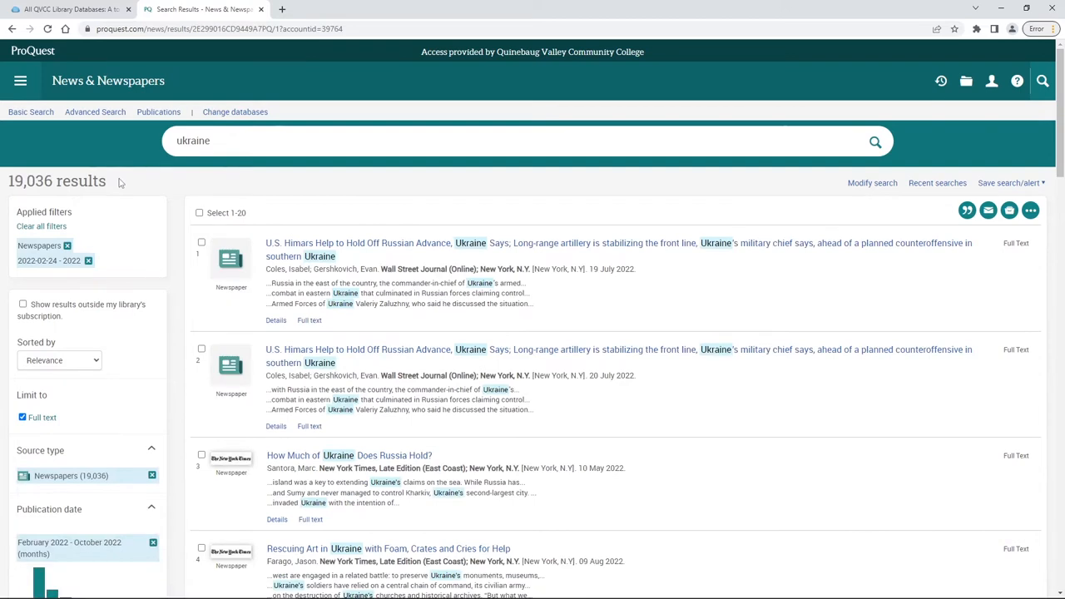
pyautogui.moveTo(129, 369)
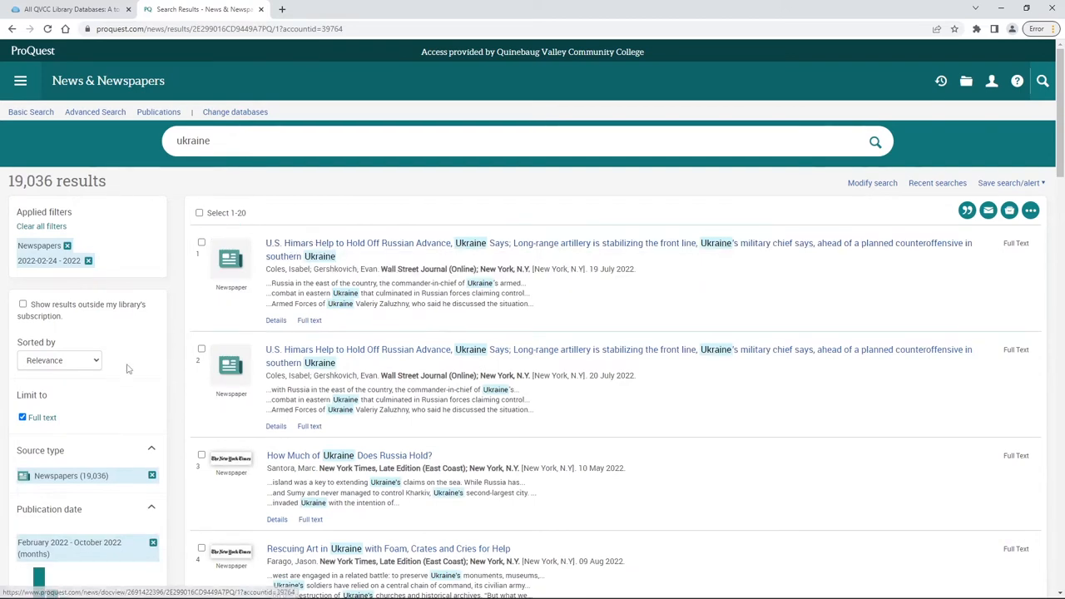
pyautogui.scroll(-3)
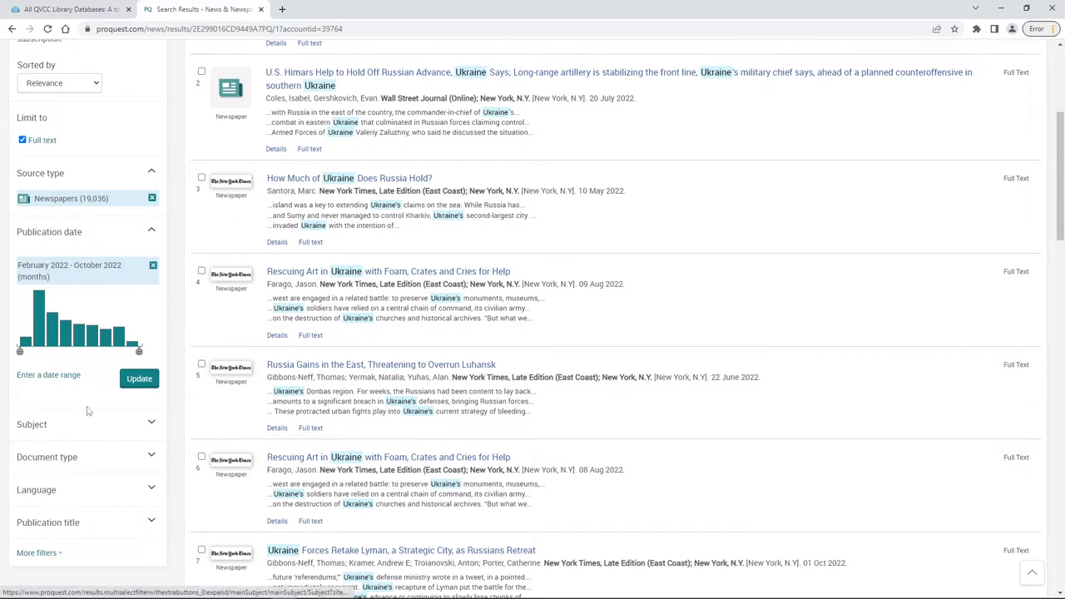
pyautogui.scroll(3)
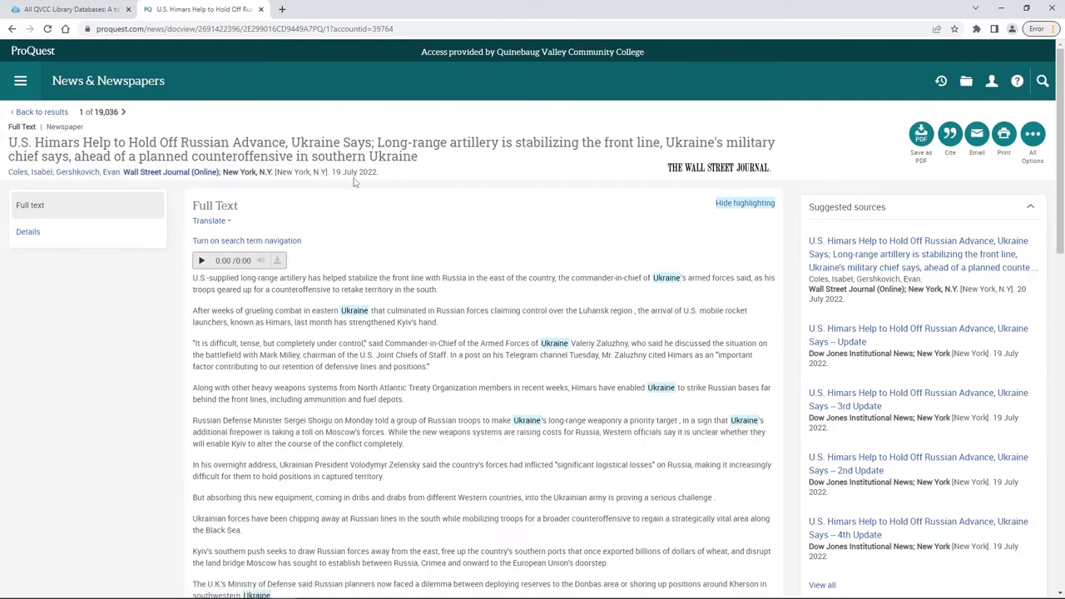
pyautogui.doubleClick(355, 172)
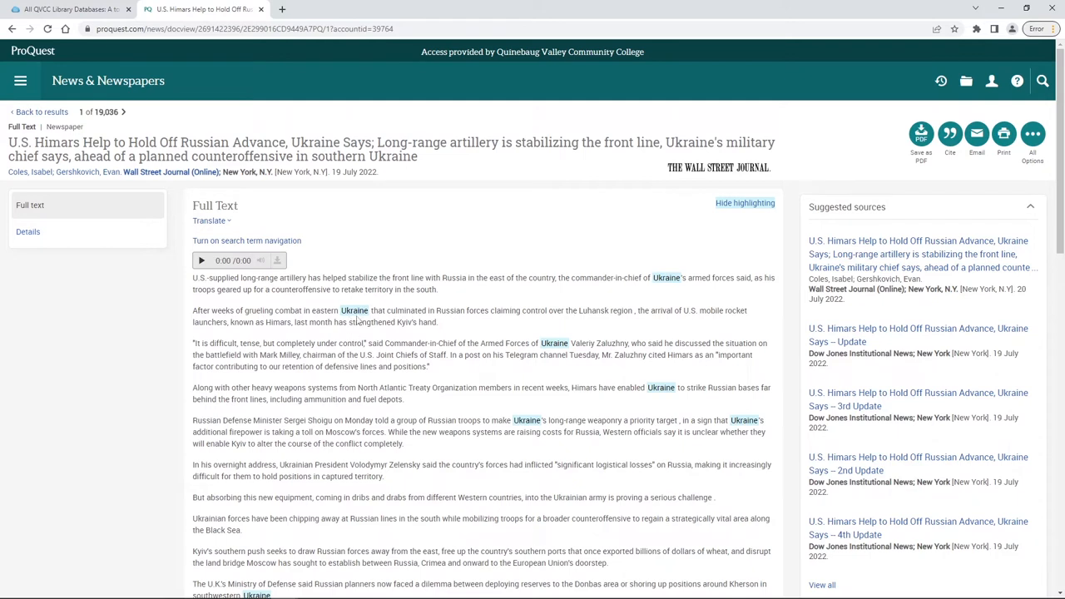
pyautogui.moveTo(340, 252)
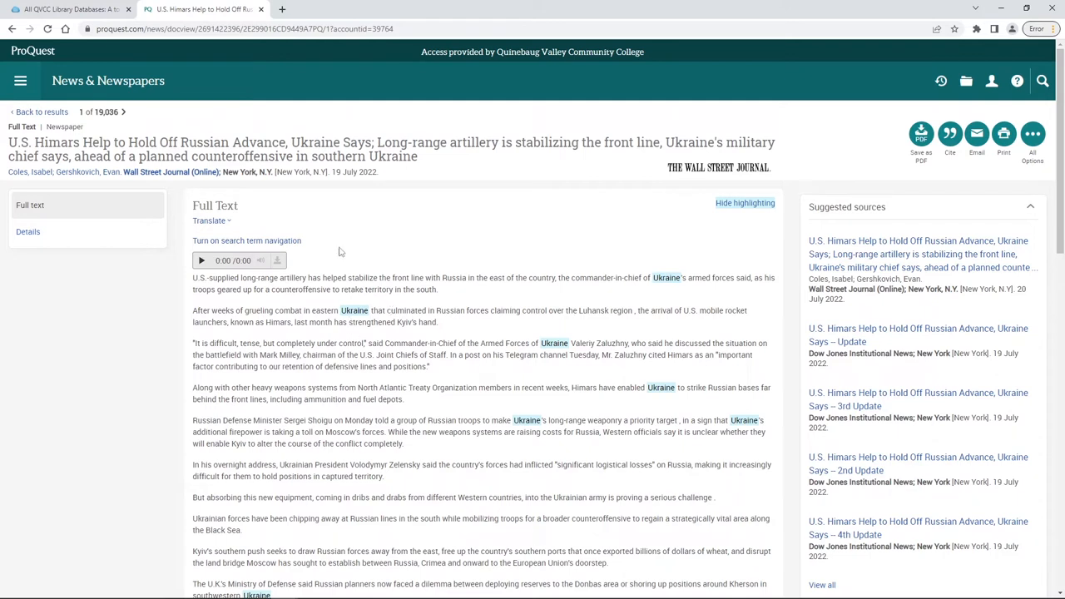
pyautogui.moveTo(364, 306)
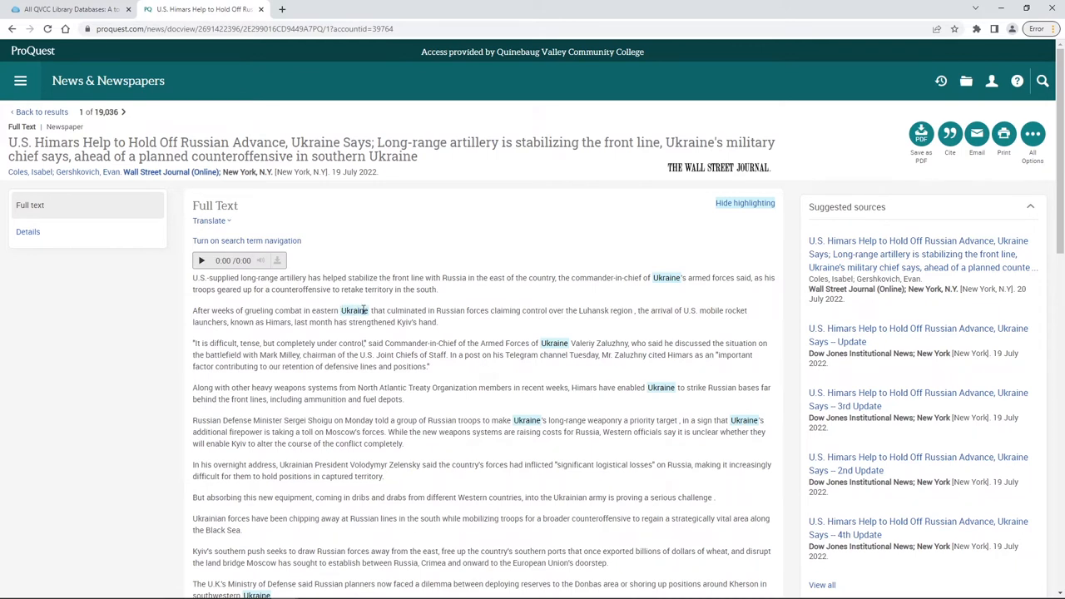
pyautogui.moveTo(799, 349)
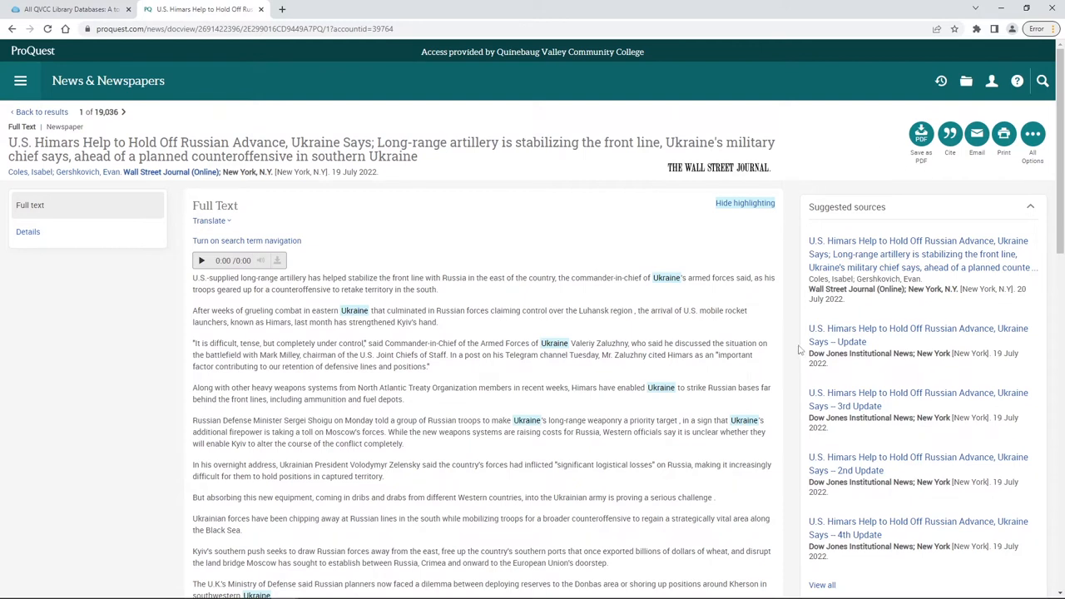
pyautogui.moveTo(477, 277)
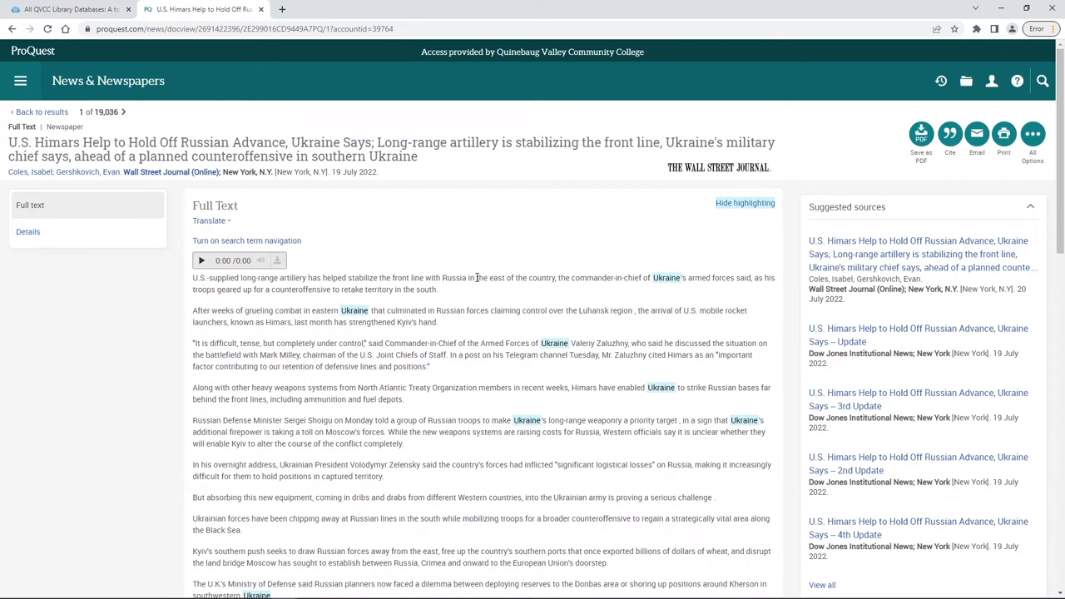
pyautogui.moveTo(803, 323)
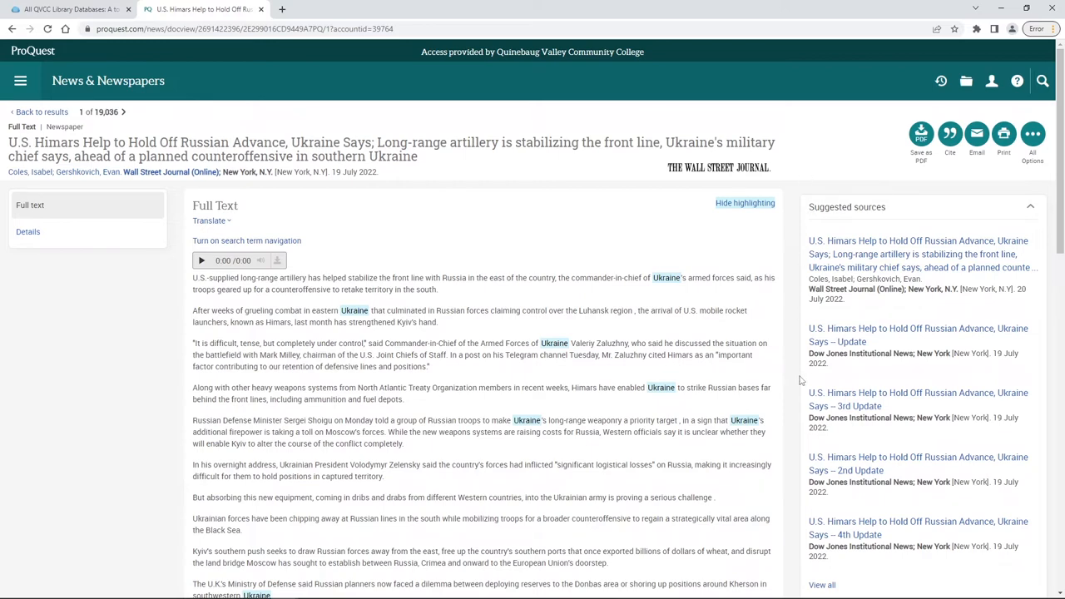
pyautogui.moveTo(922, 133)
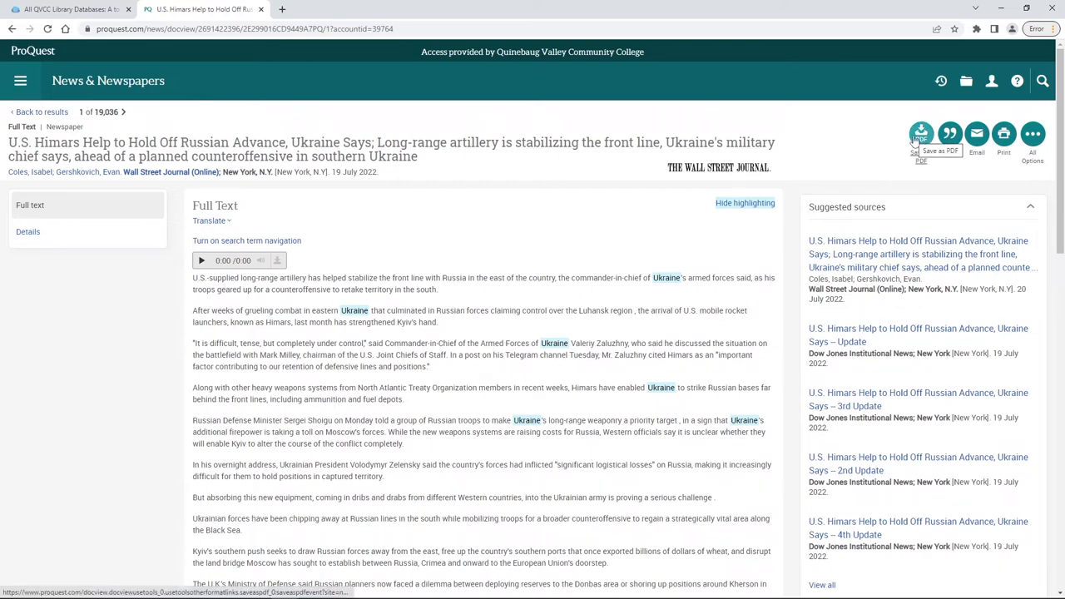
# Copy the article's citation in MLA 8th Edition style from the Cite dialog.
pyautogui.click(949, 133)
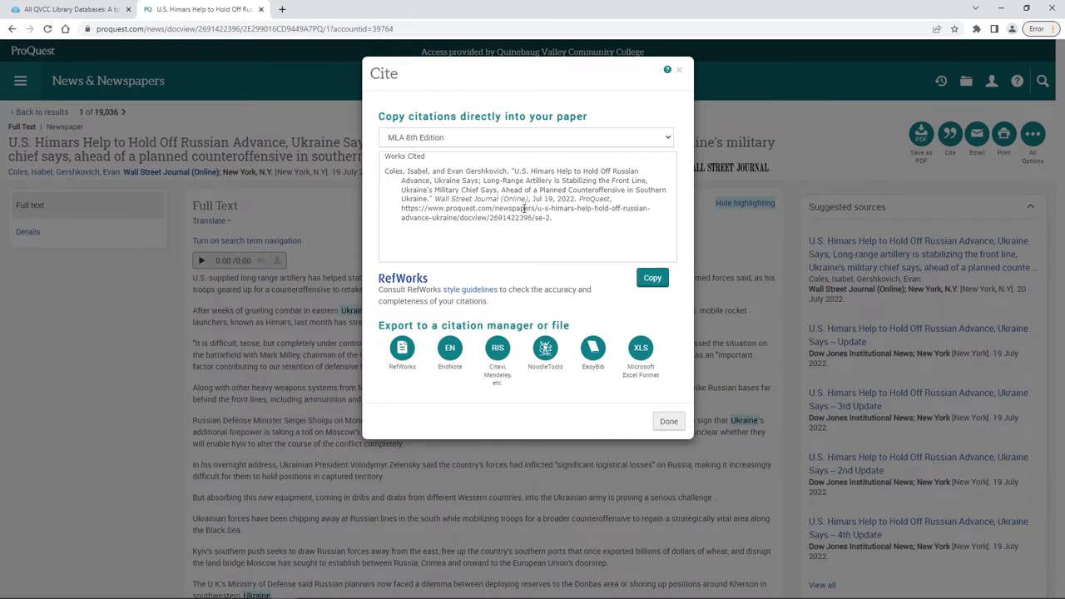
pyautogui.click(525, 137)
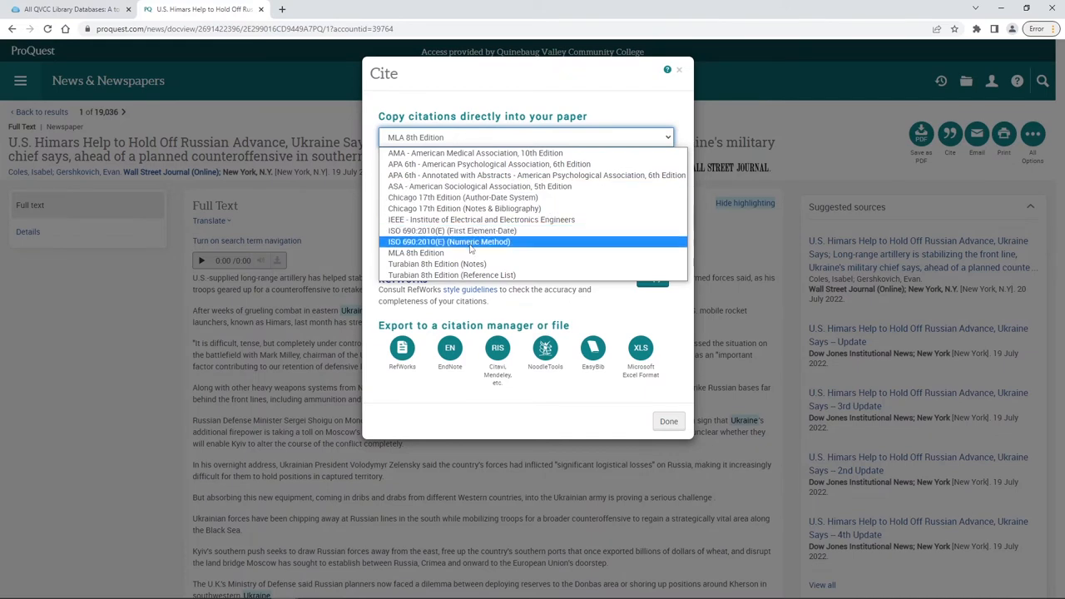
pyautogui.click(416, 252)
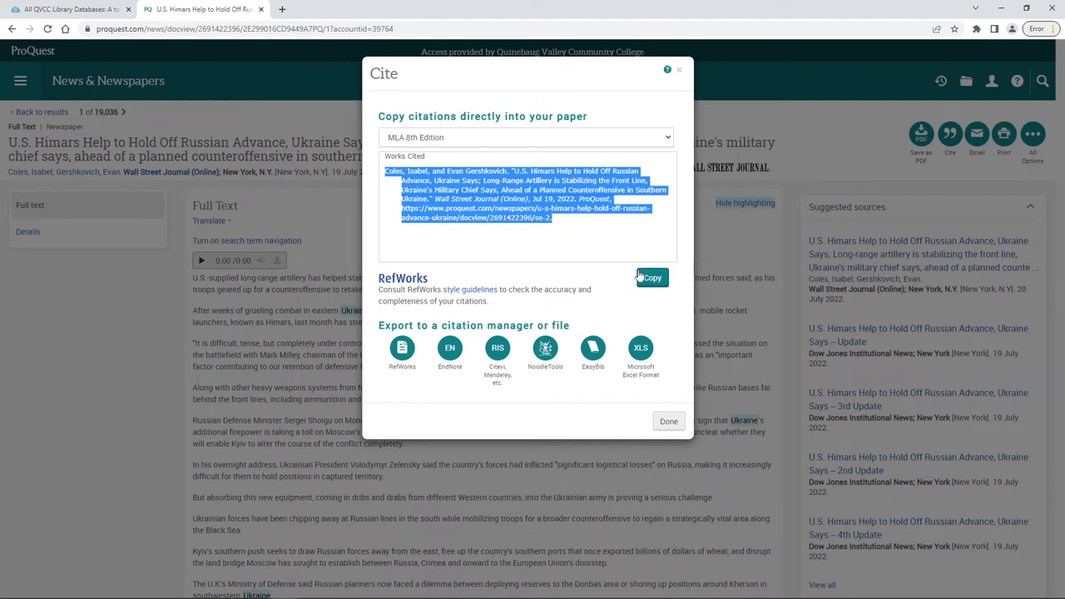
pyautogui.click(652, 277)
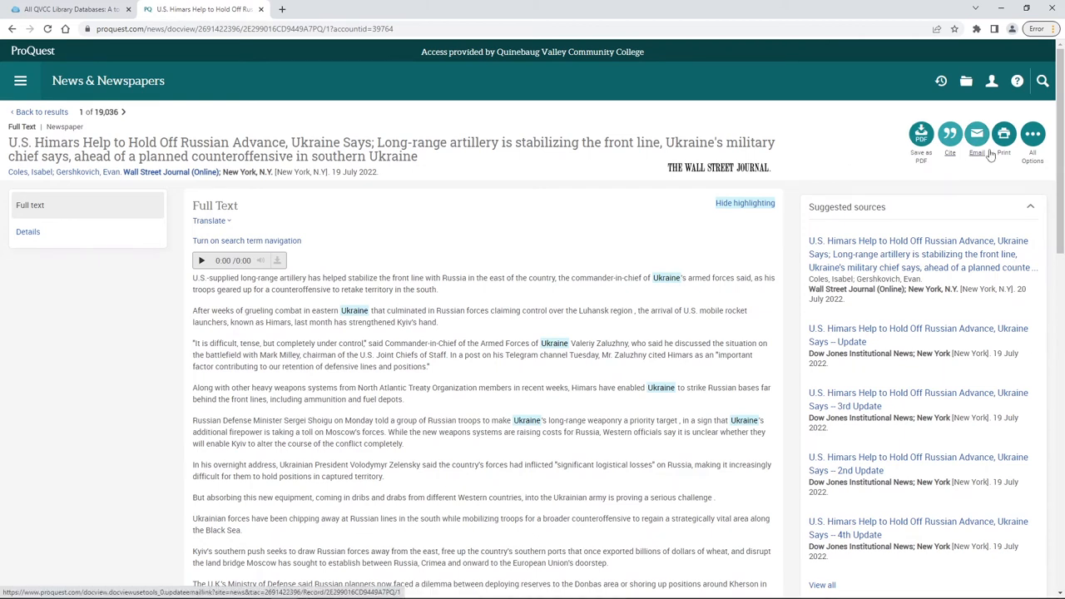
pyautogui.moveTo(976, 133)
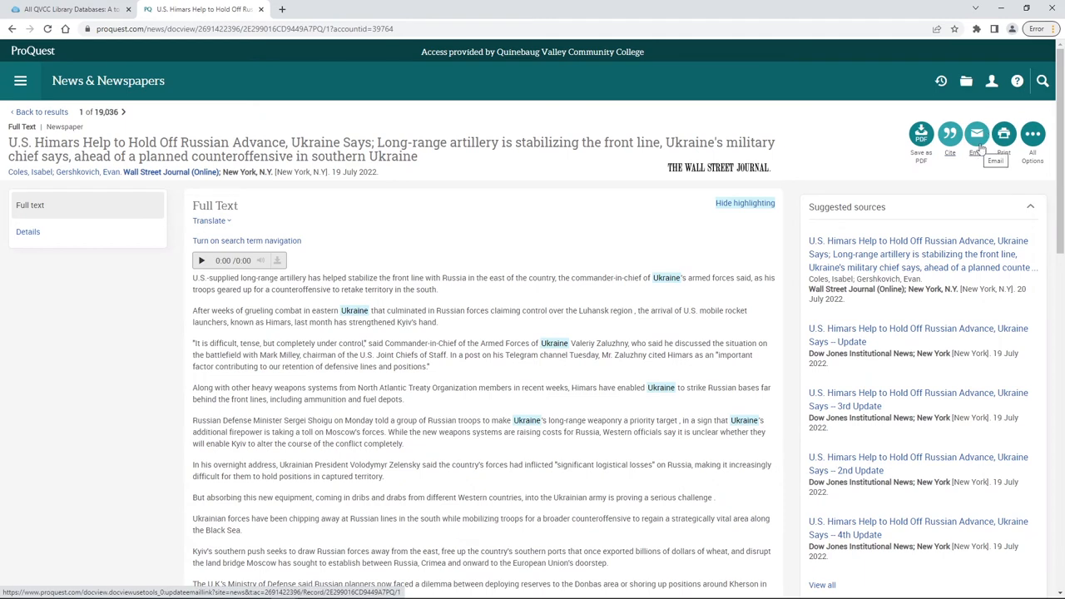
# Open the Email form and include MLA bibliographic citations at the end.
pyautogui.click(977, 133)
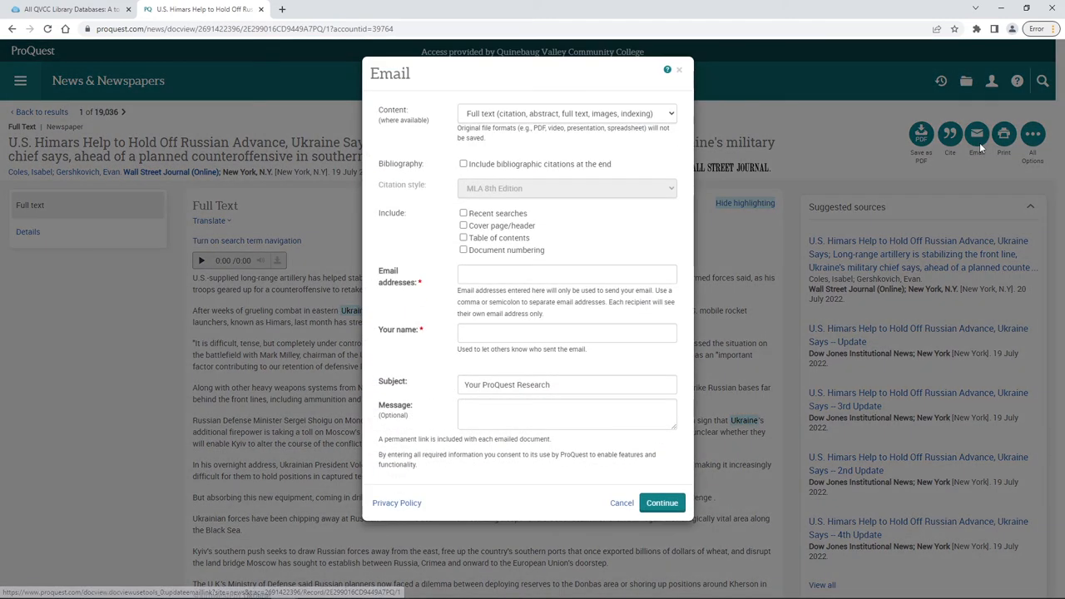
pyautogui.click(463, 164)
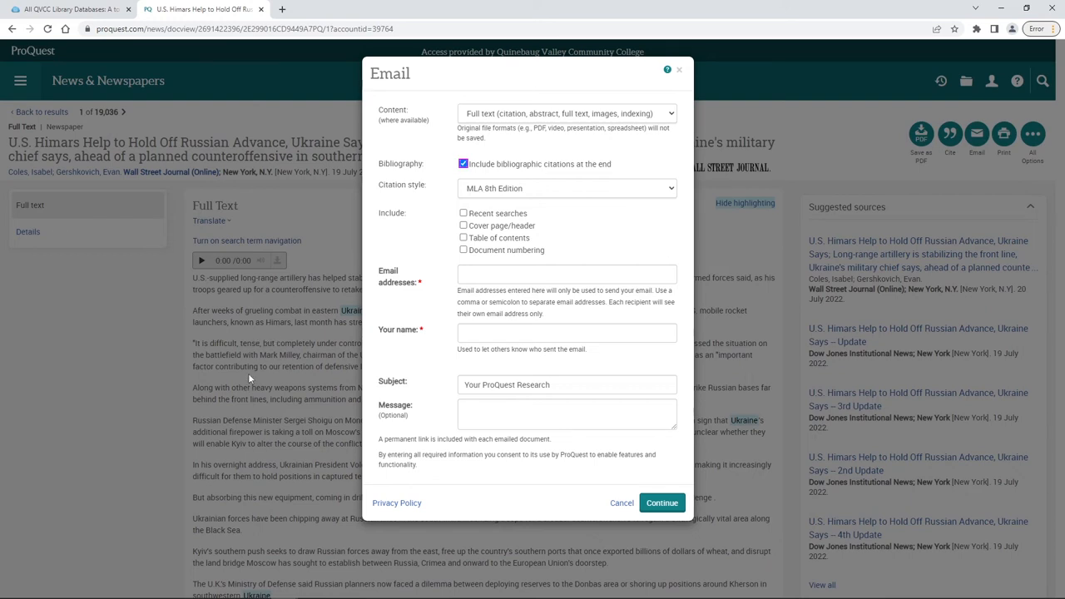
pyautogui.moveTo(541, 189)
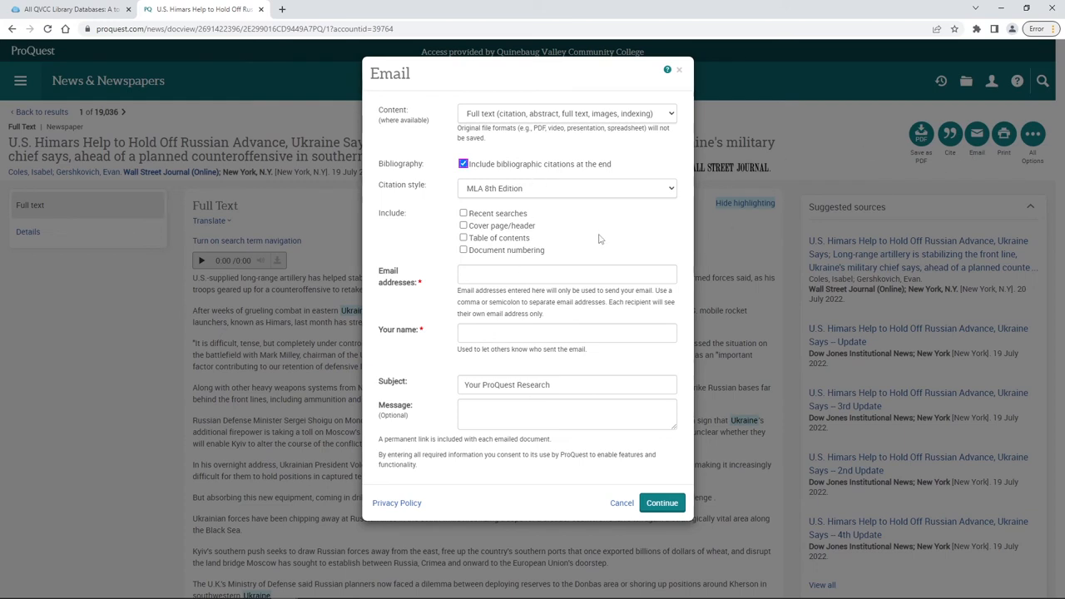
pyautogui.moveTo(591, 144)
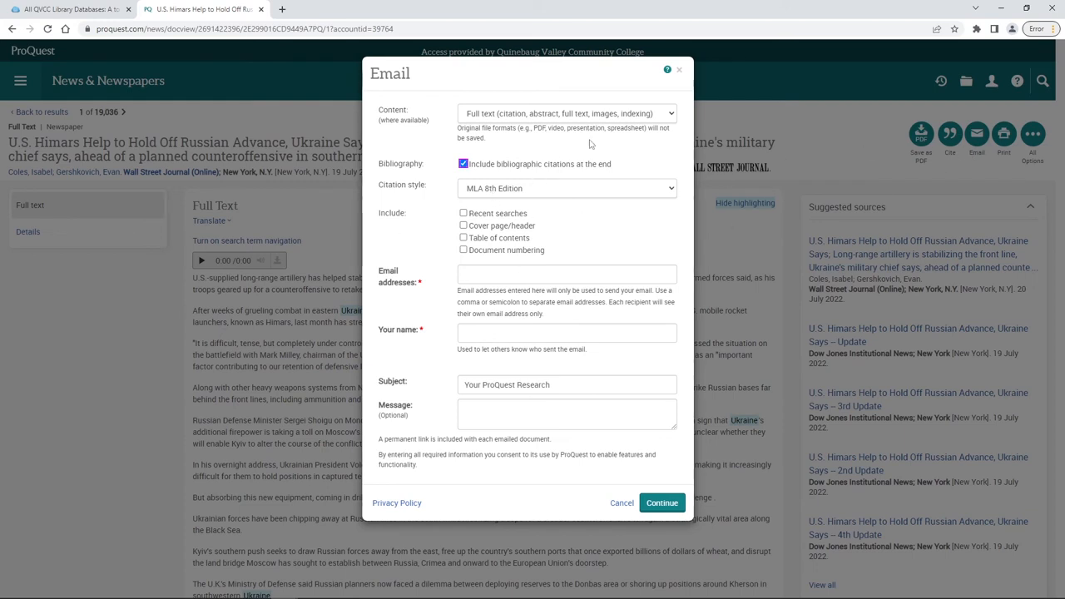
pyautogui.moveTo(514, 467)
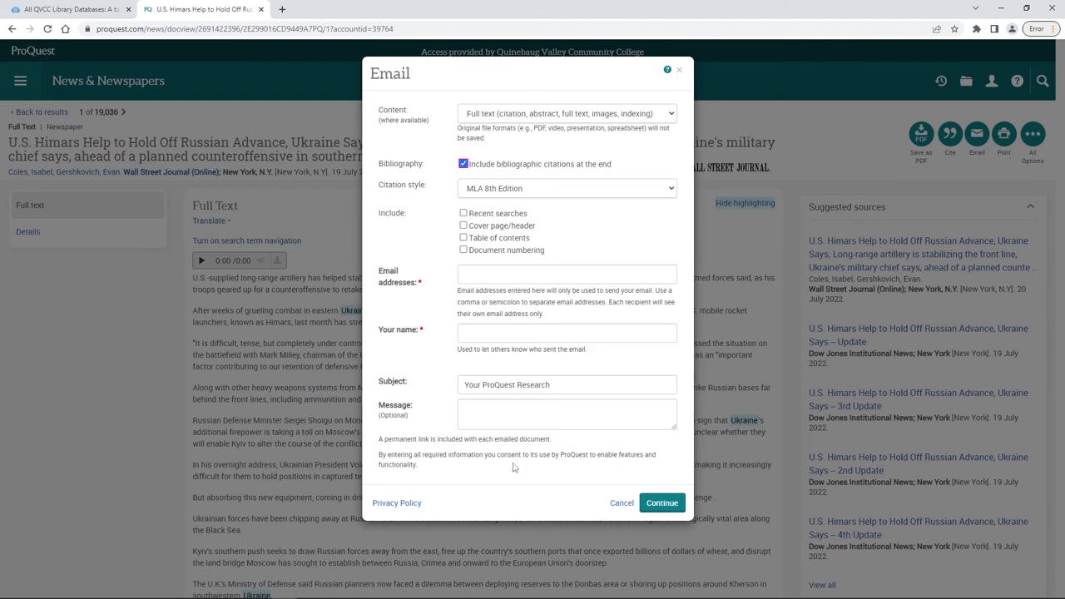